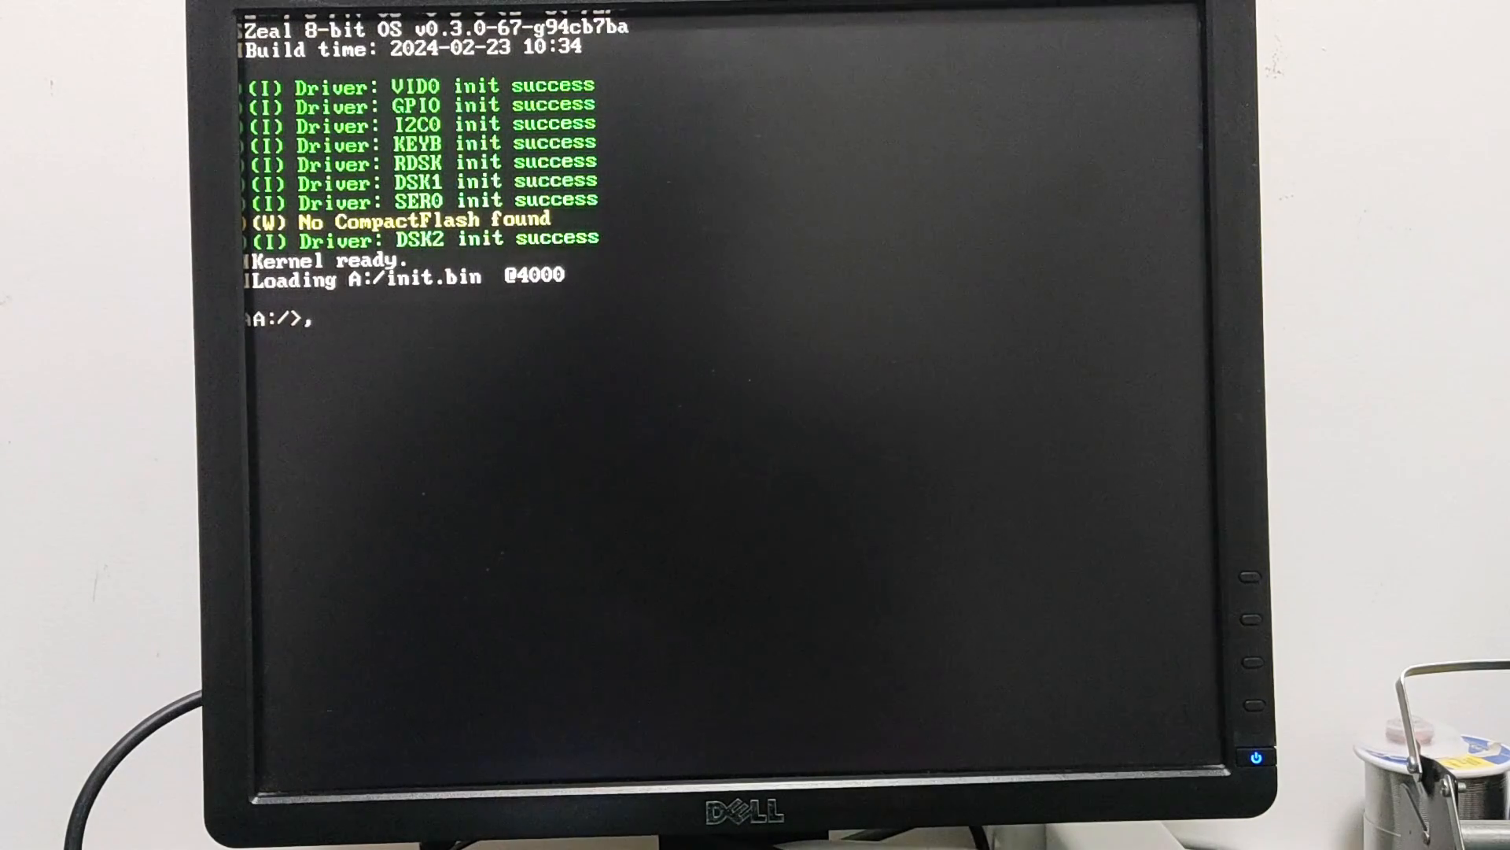
# Step: List drive A's files with ls, then run ./features.bin to print the video board feature list
pyautogui.write('ls')
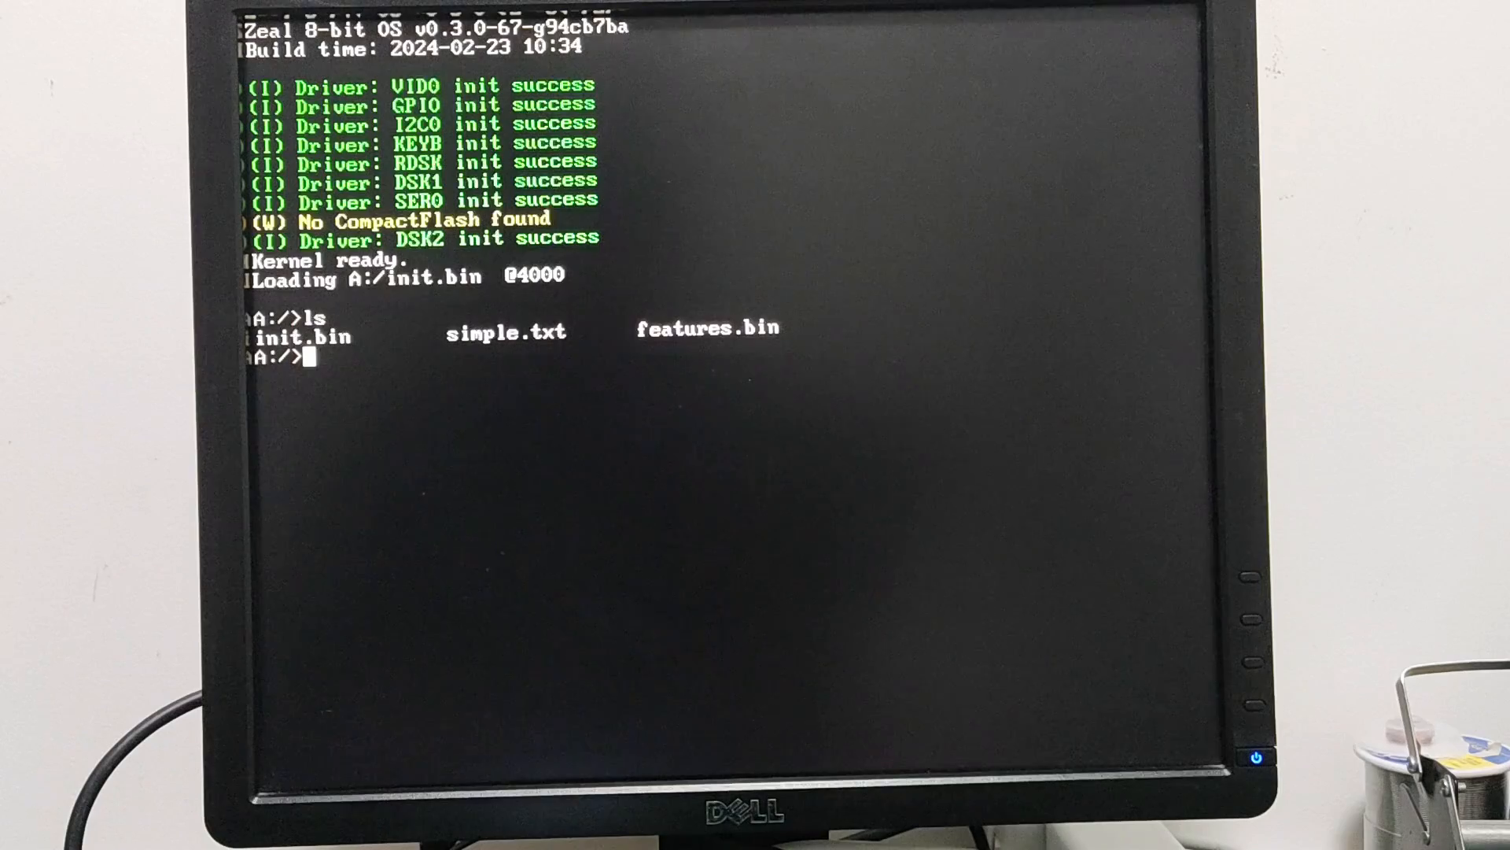
pyautogui.write('./features.b')
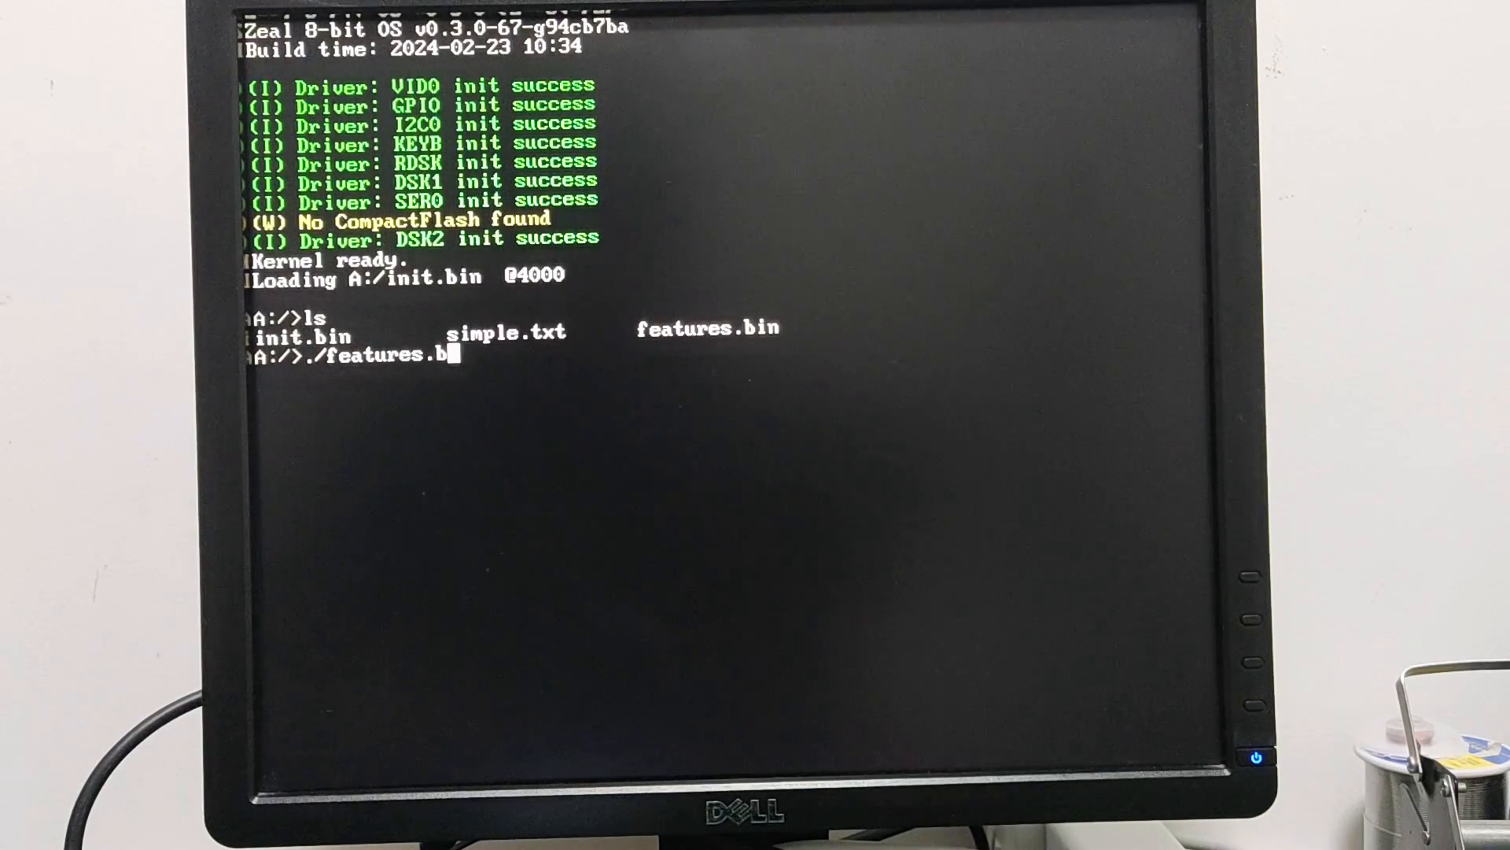
pyautogui.press('Return')
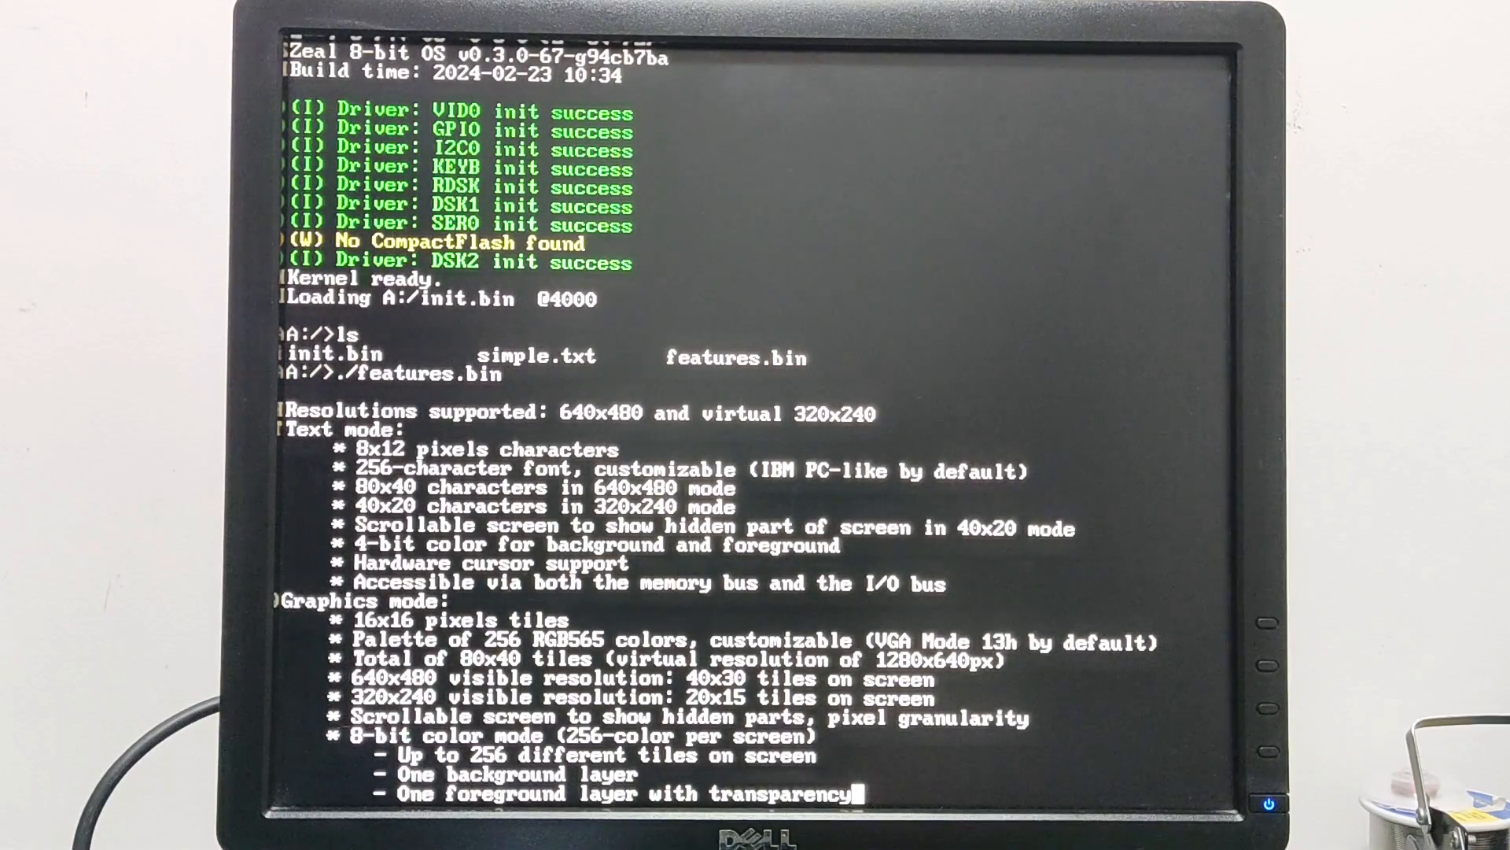
# Step: Scroll down through the output covering layer scrolling and the 4-bit color mode: 16 palettes, 512 tiles, single layer
pyautogui.scroll(-3)
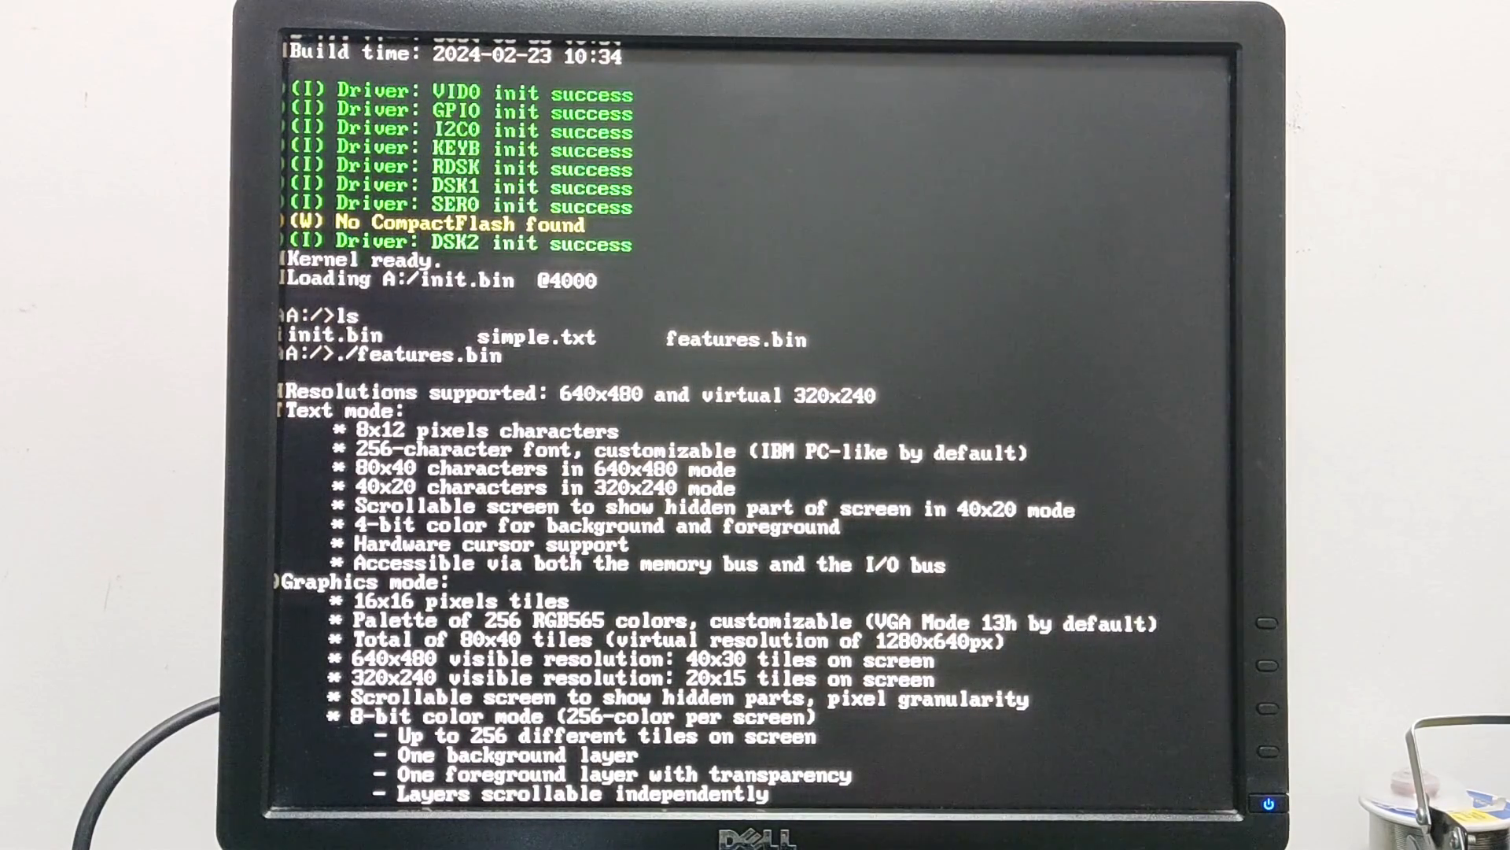
pyautogui.scroll(-3)
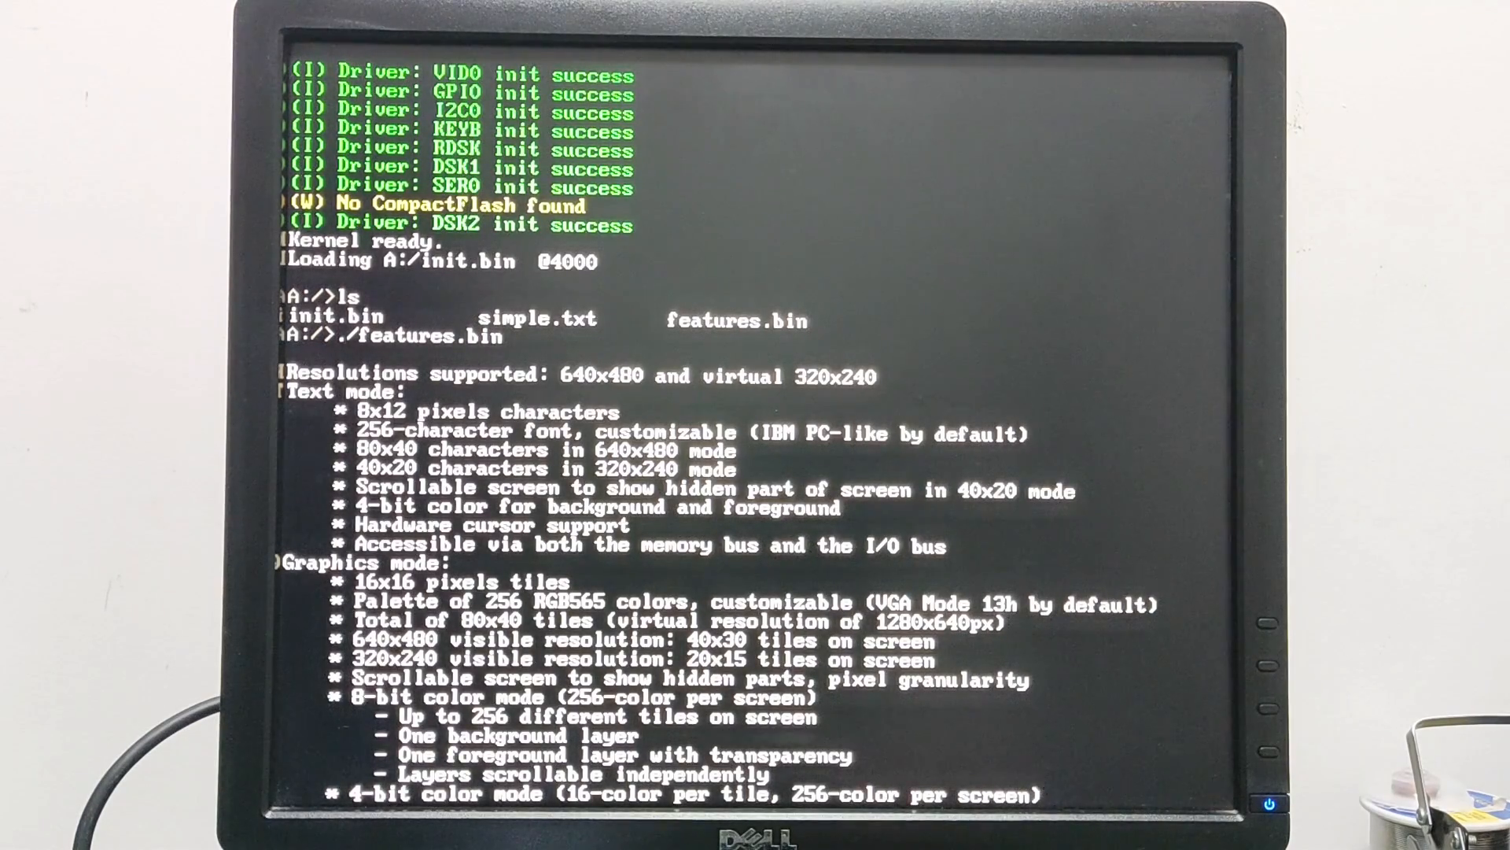
pyautogui.scroll(-3)
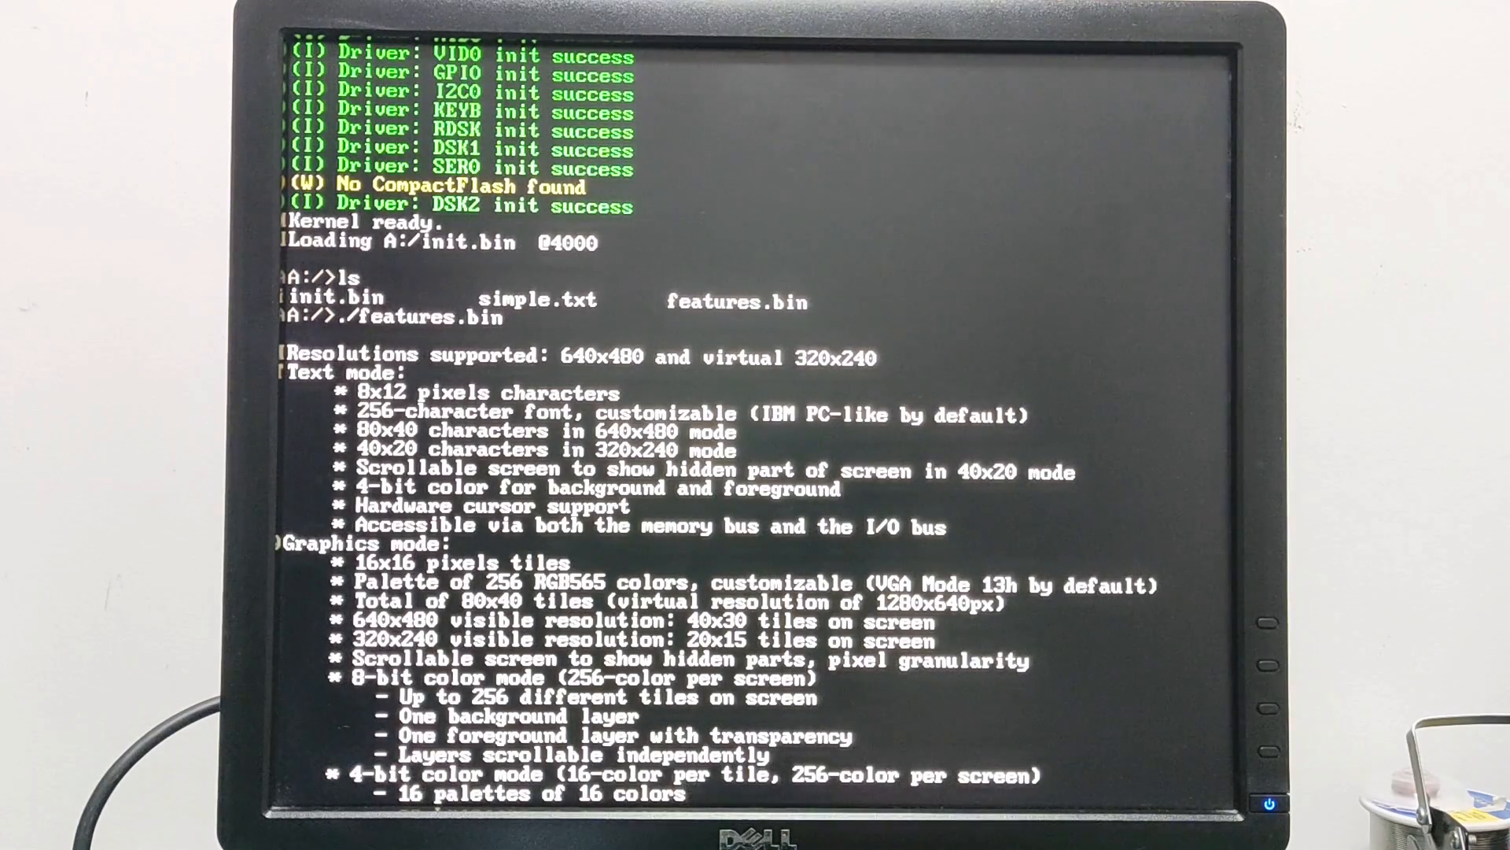
pyautogui.scroll(-3)
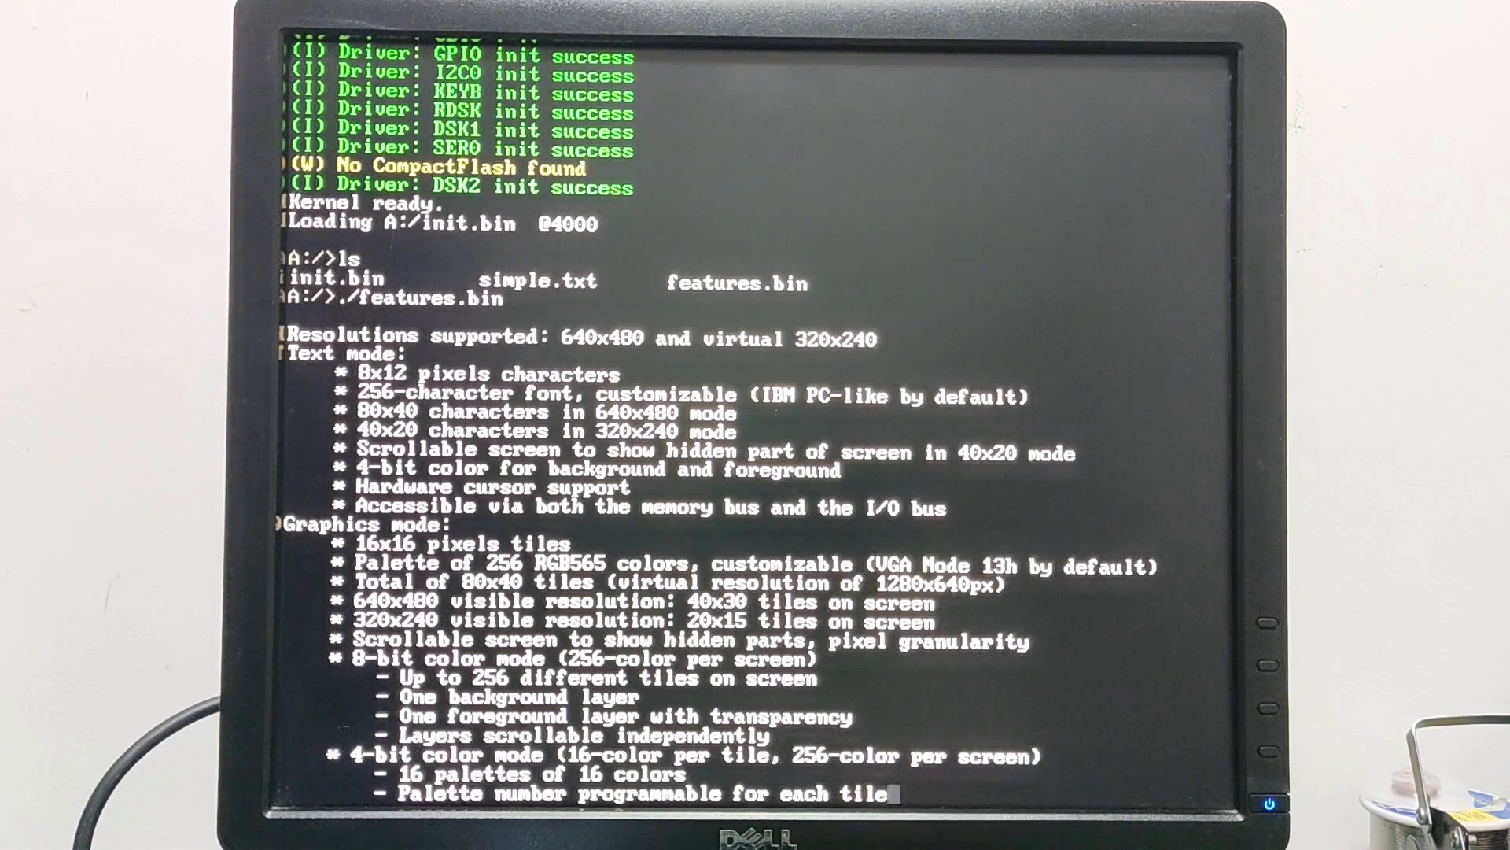
pyautogui.scroll(-3)
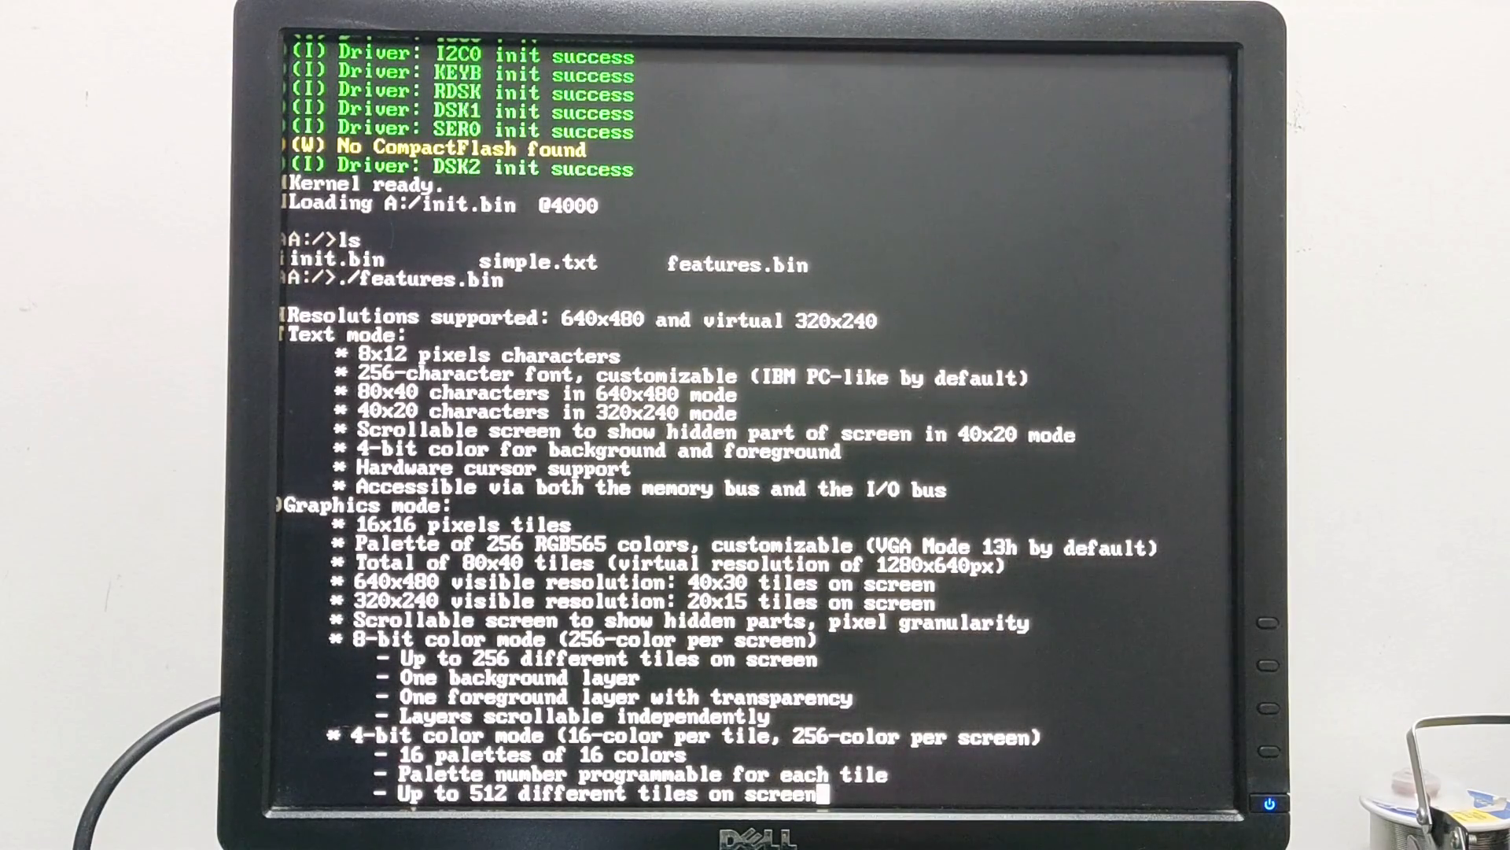
pyautogui.scroll(-3)
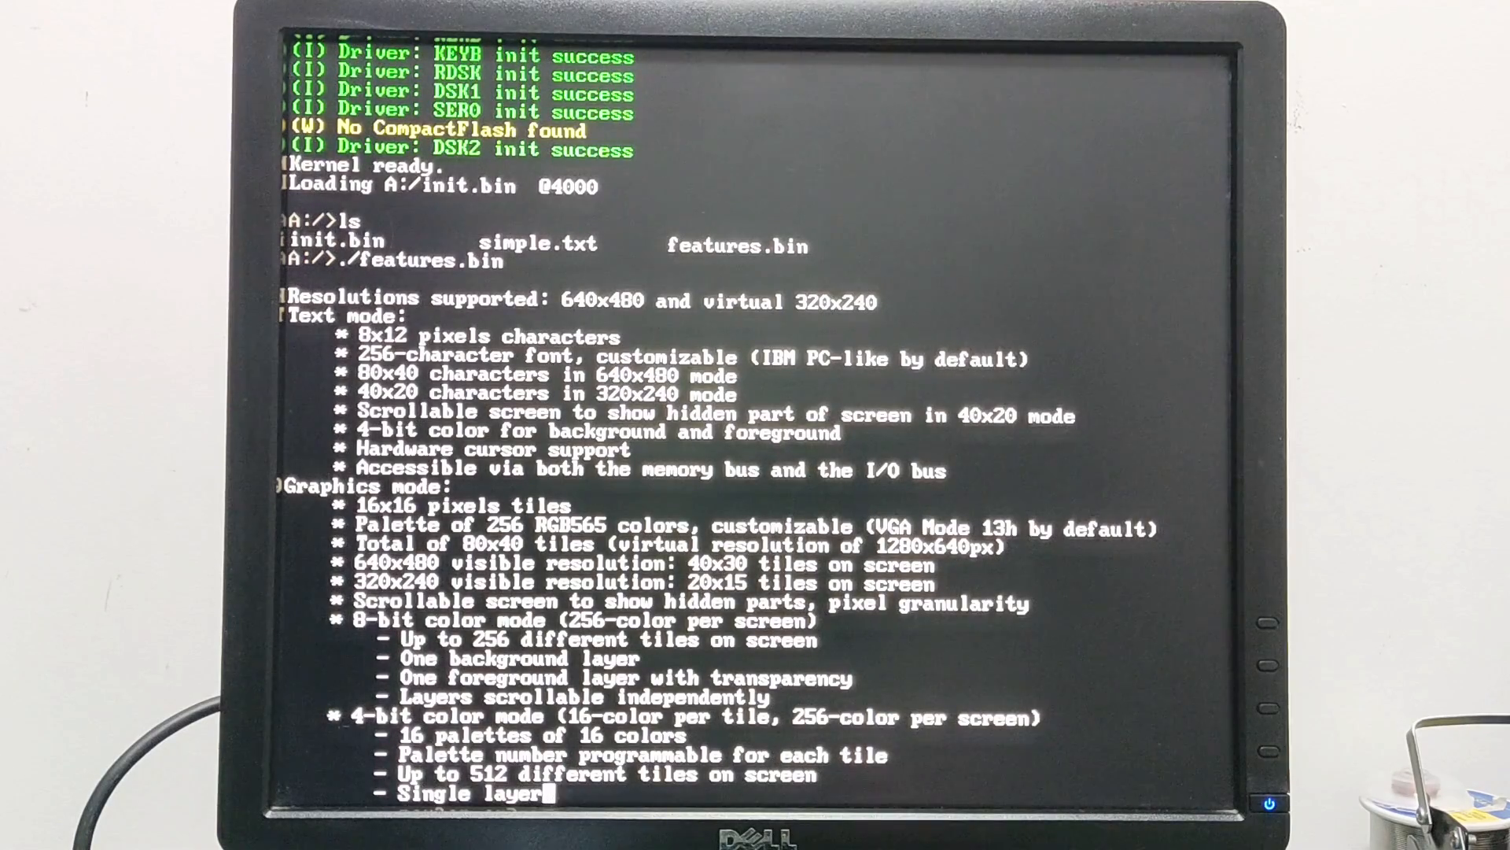
# Step: Scroll down through the sprites section: 128 visible sprites, on top of layers, X/Y flip, palette number
pyautogui.scroll(-3)
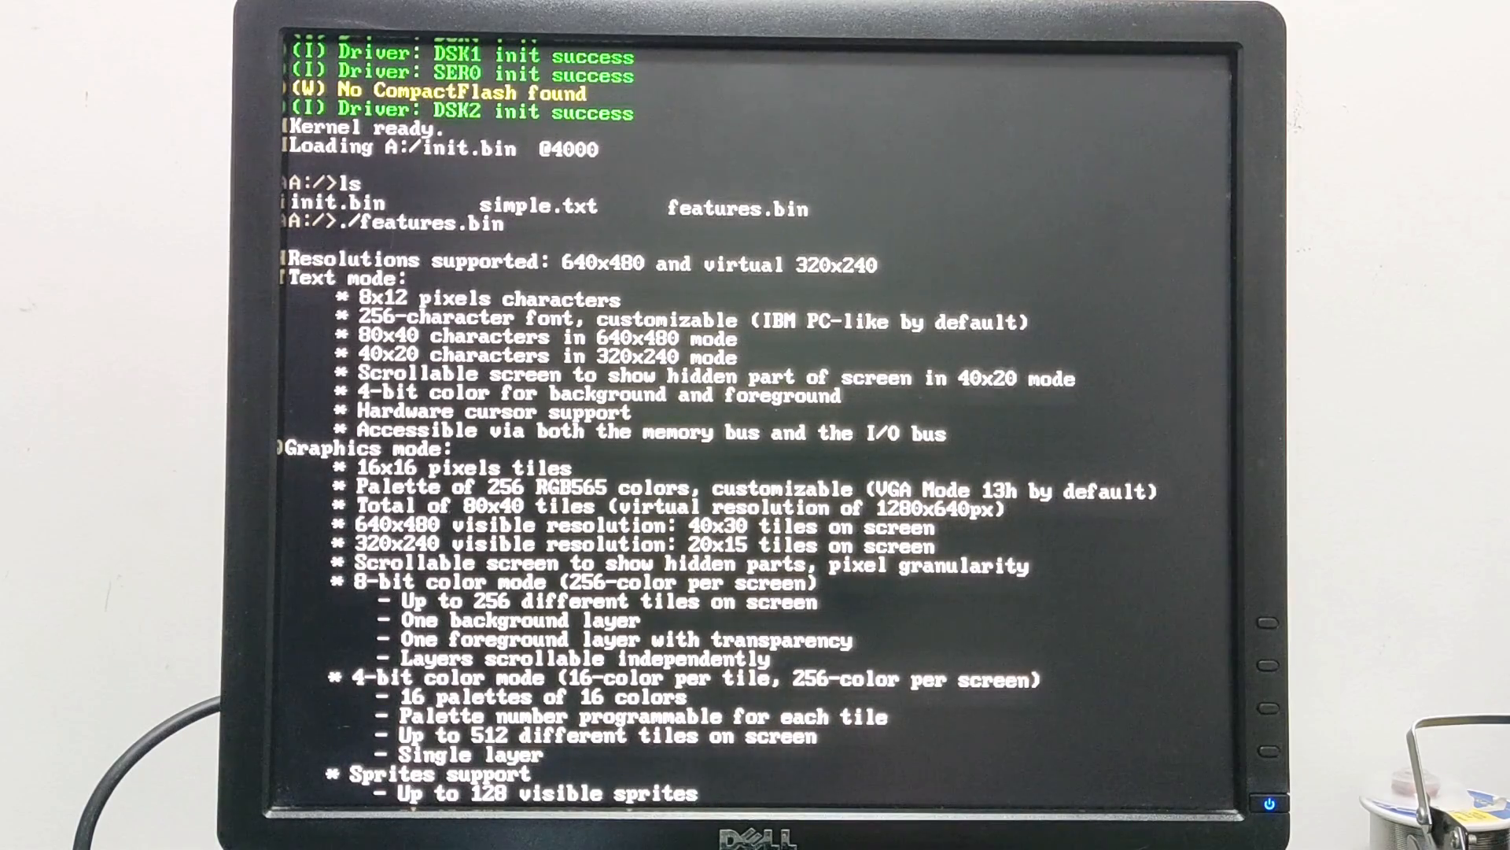
pyautogui.scroll(-3)
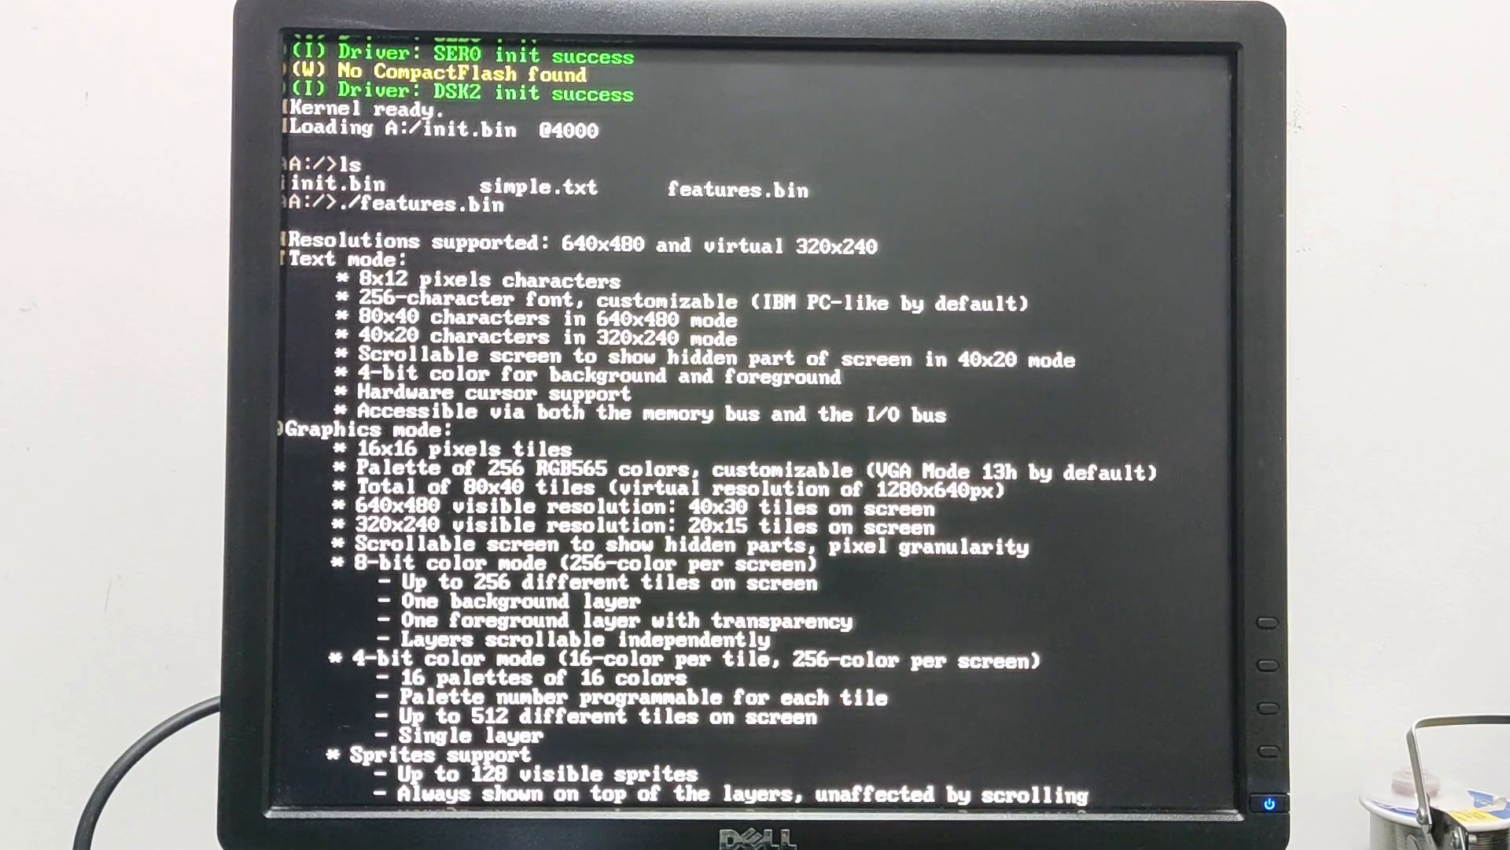
pyautogui.scroll(-3)
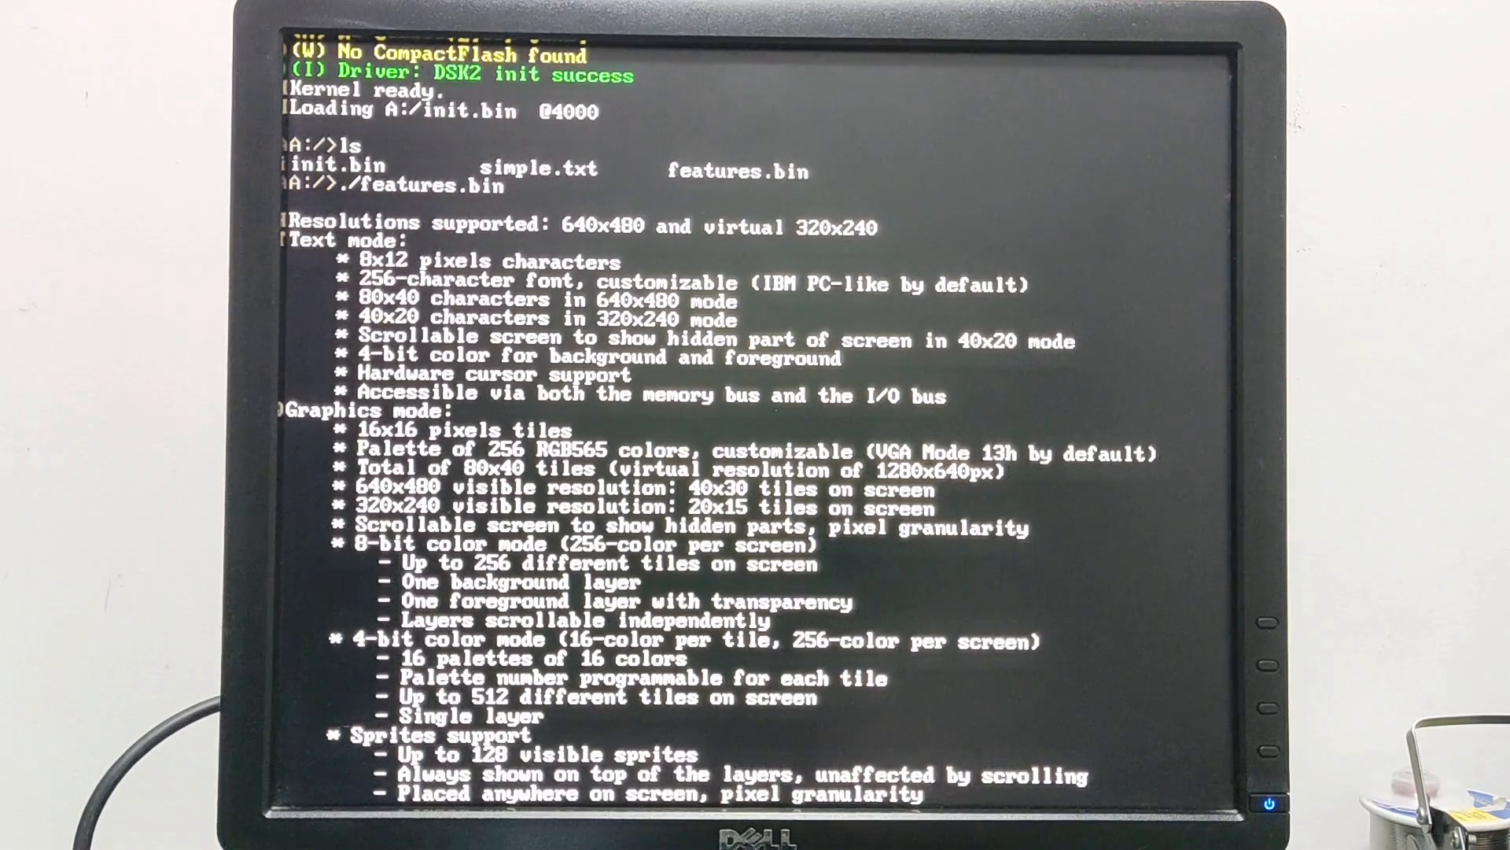
pyautogui.scroll(-3)
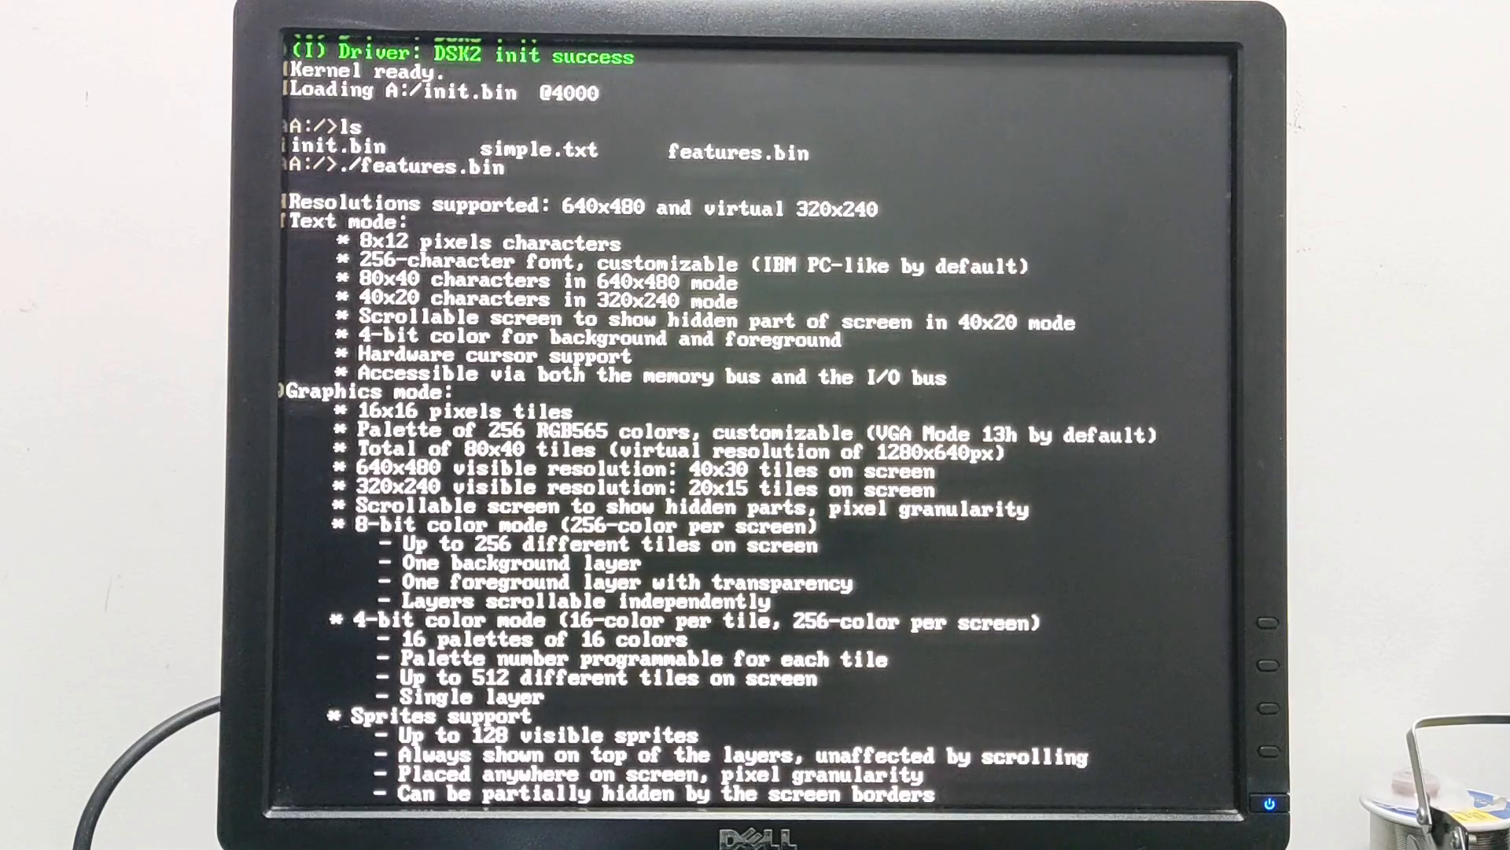
pyautogui.scroll(-3)
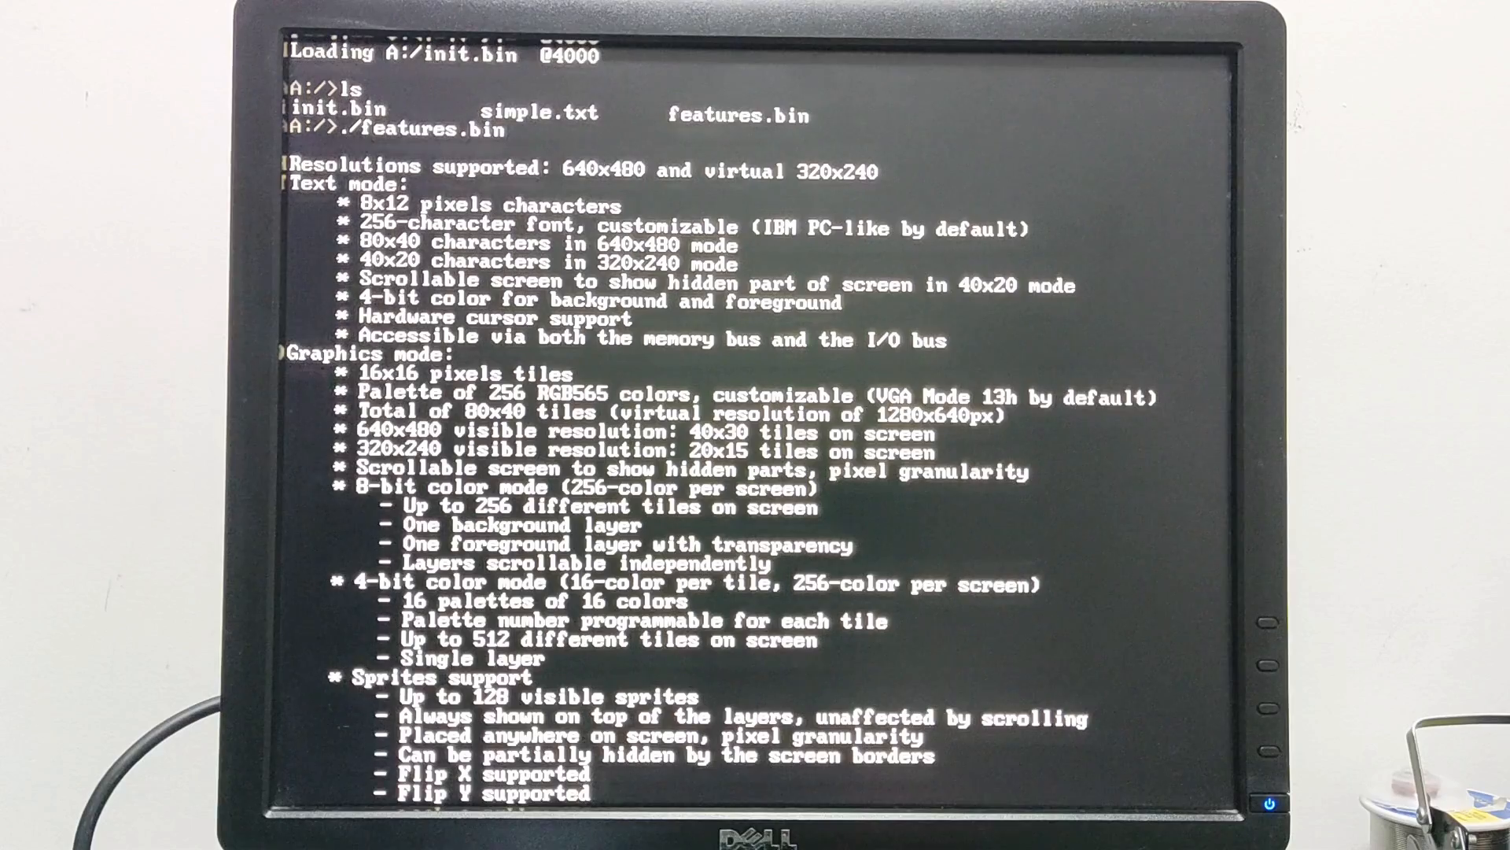
pyautogui.scroll(-3)
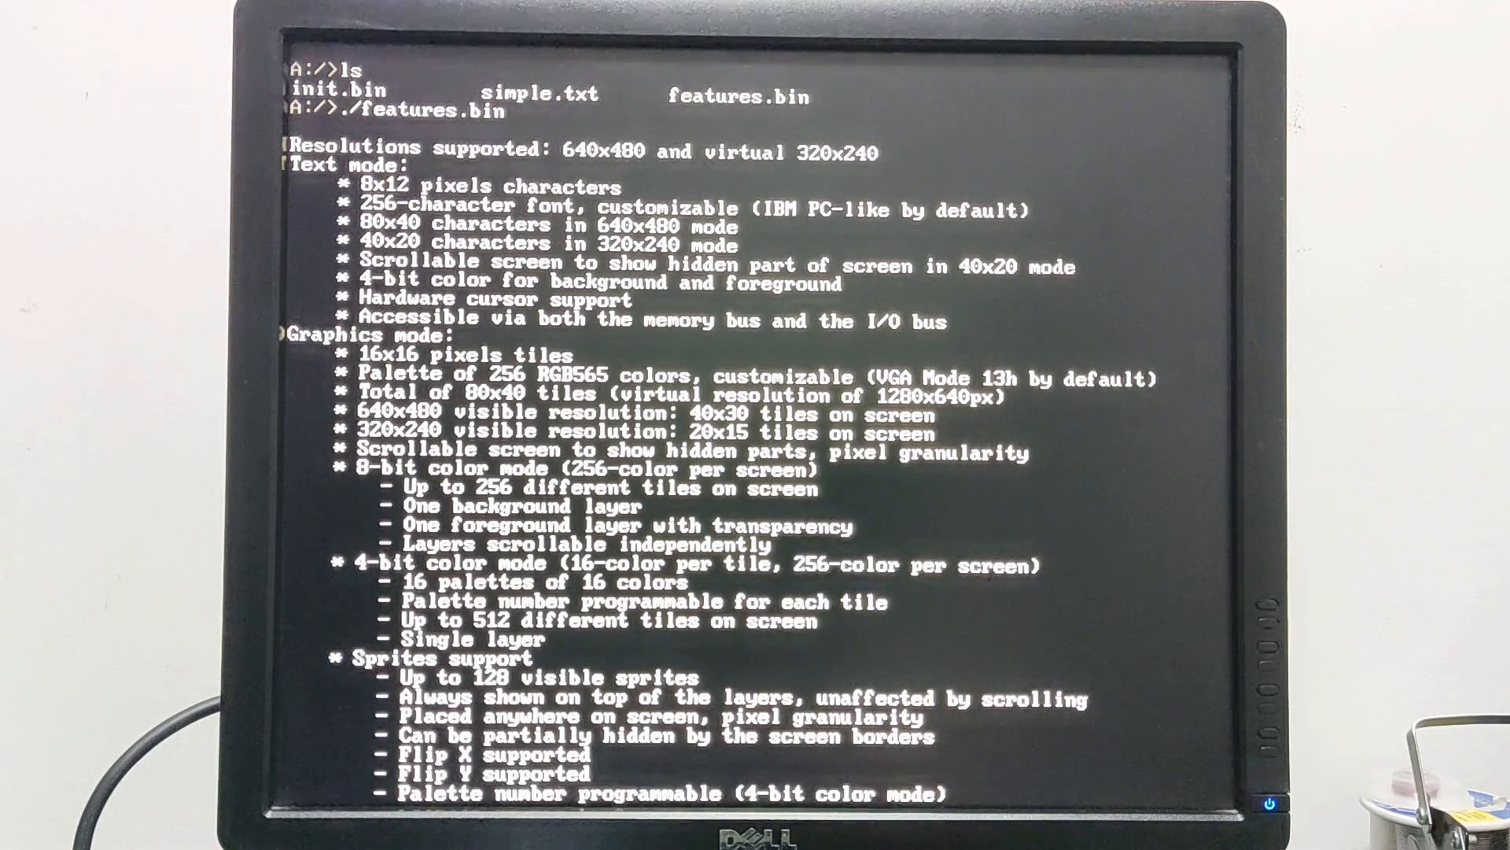